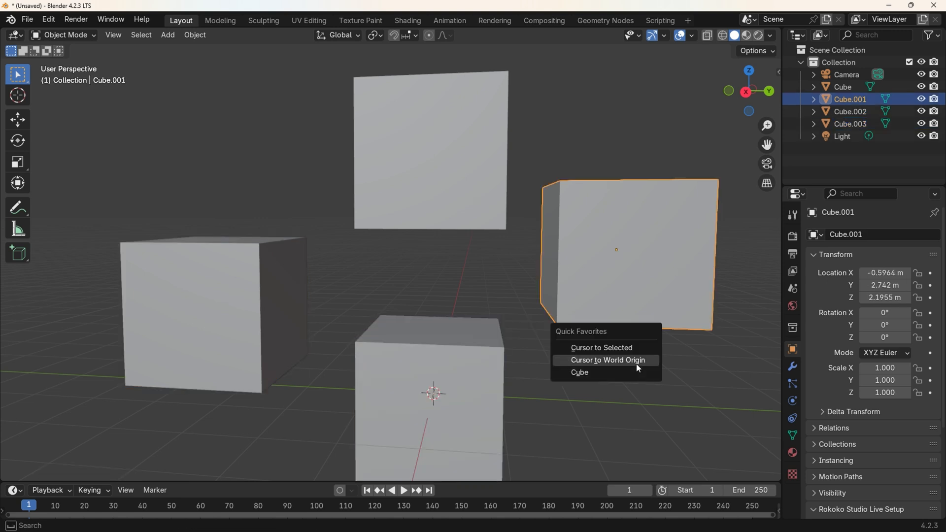
pyautogui.moveTo(628, 359)
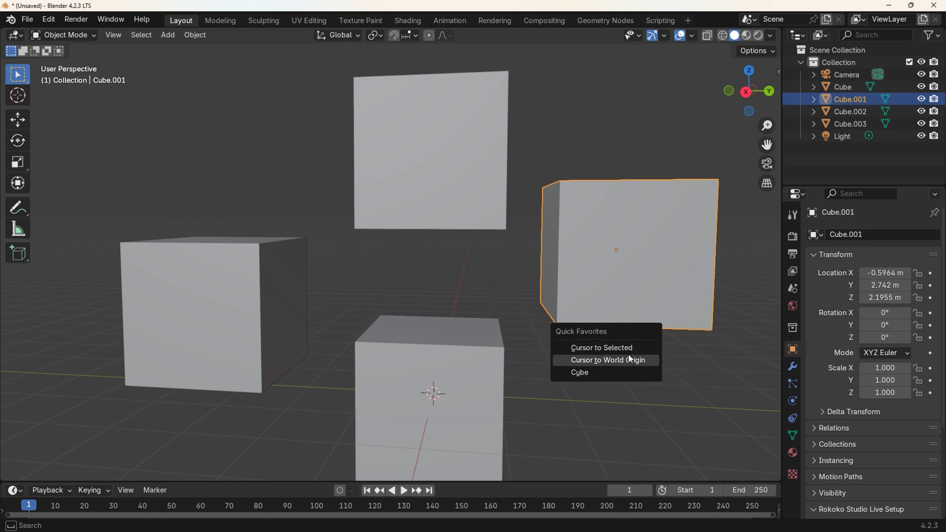
# Run Cursor to World Origin from the demo Quick Favorites before starting a new default scene
pyautogui.click(605, 359)
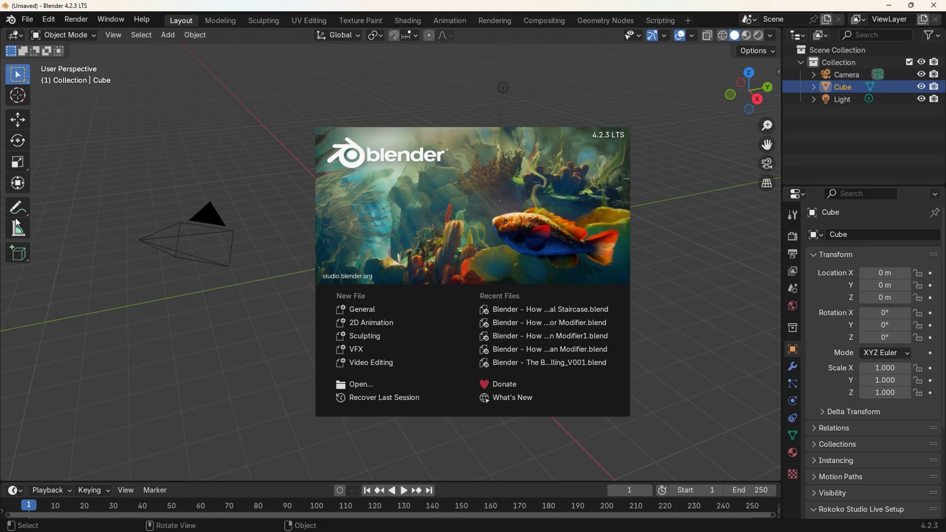
pyautogui.moveTo(703, 157)
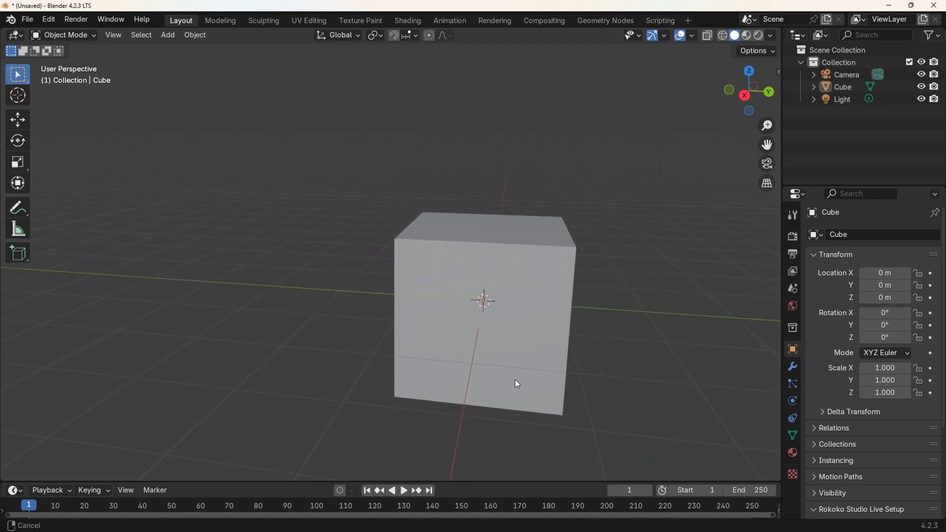
# Bring up the still-empty Quick Favorites menu over the default cube scene
pyautogui.press('q')
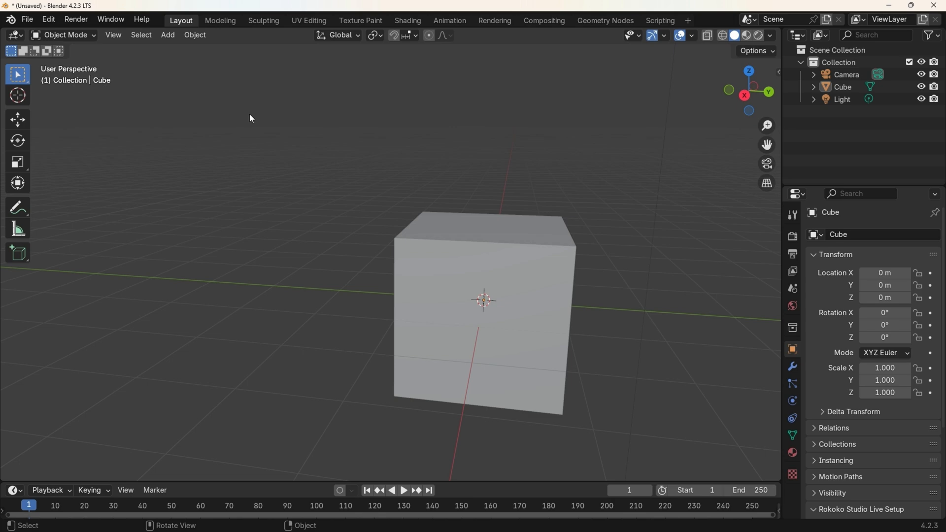
pyautogui.moveTo(199, 37)
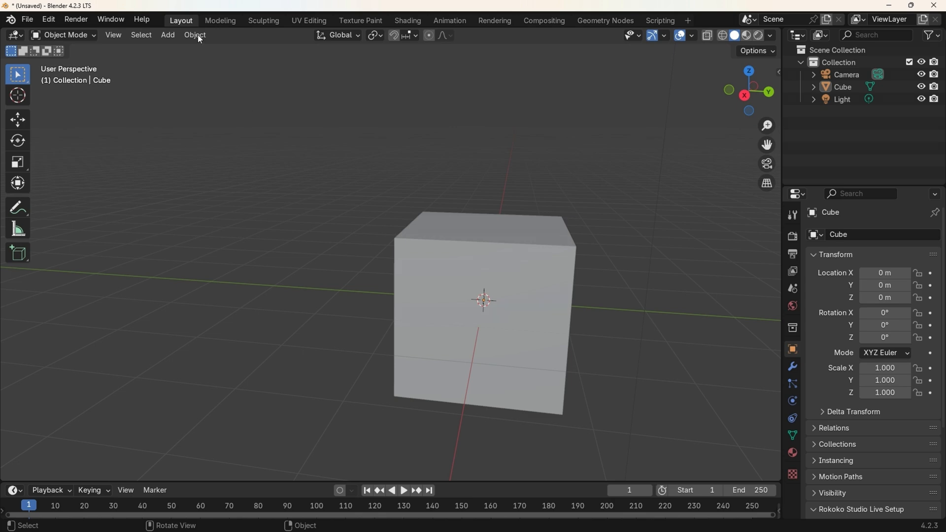
# Add Object > Snap > Cursor to Selected to Quick Favorites and run it from the Q menu
pyautogui.click(194, 35)
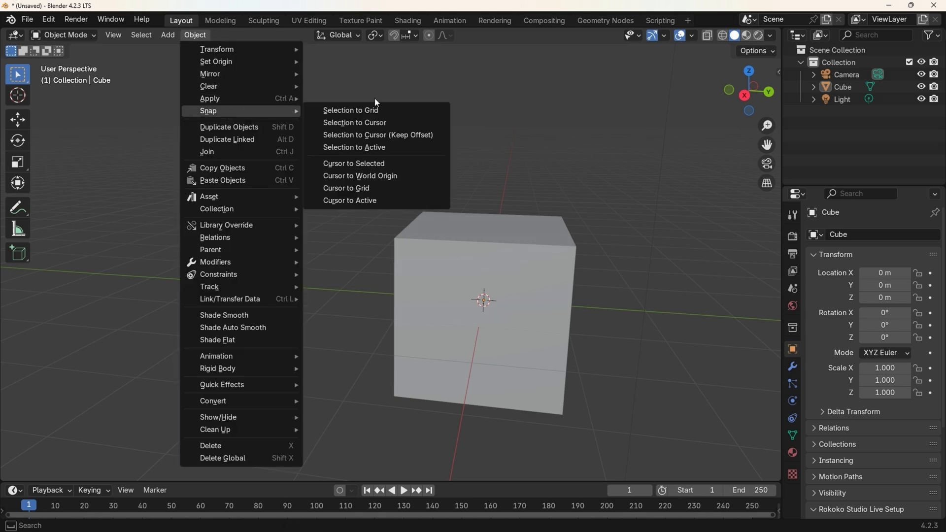
pyautogui.rightClick(354, 163)
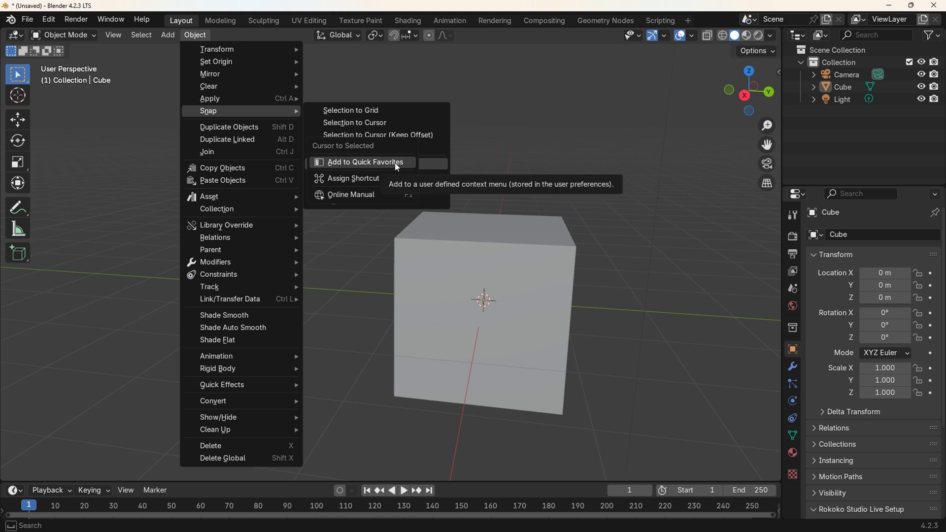
pyautogui.moveTo(342, 164)
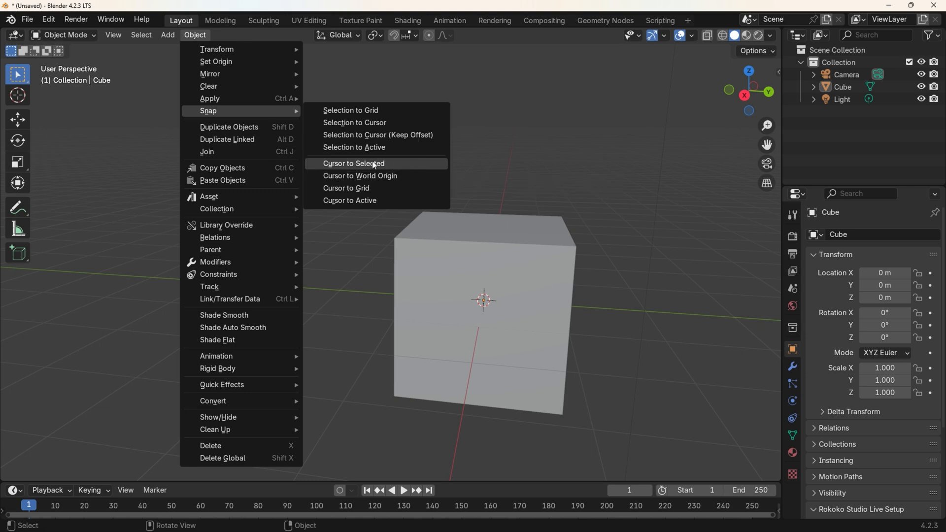
pyautogui.click(637, 411)
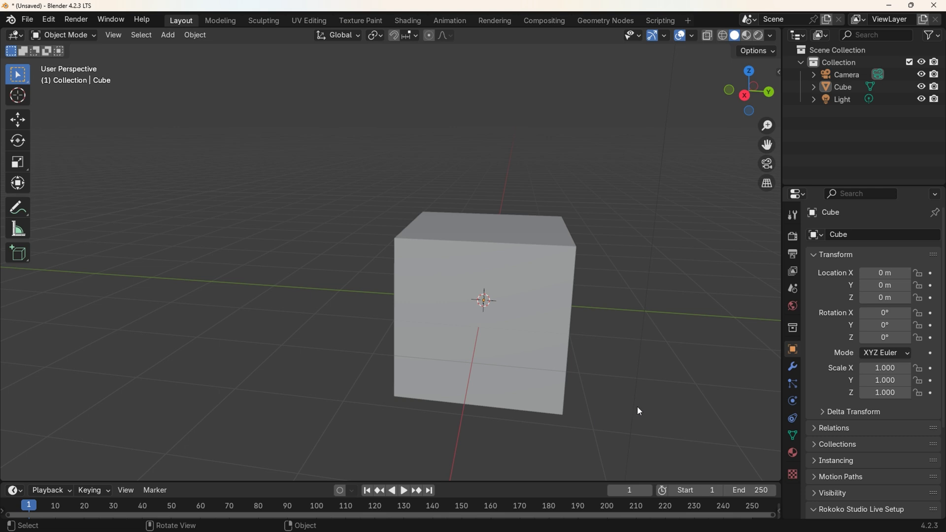
pyautogui.press('q')
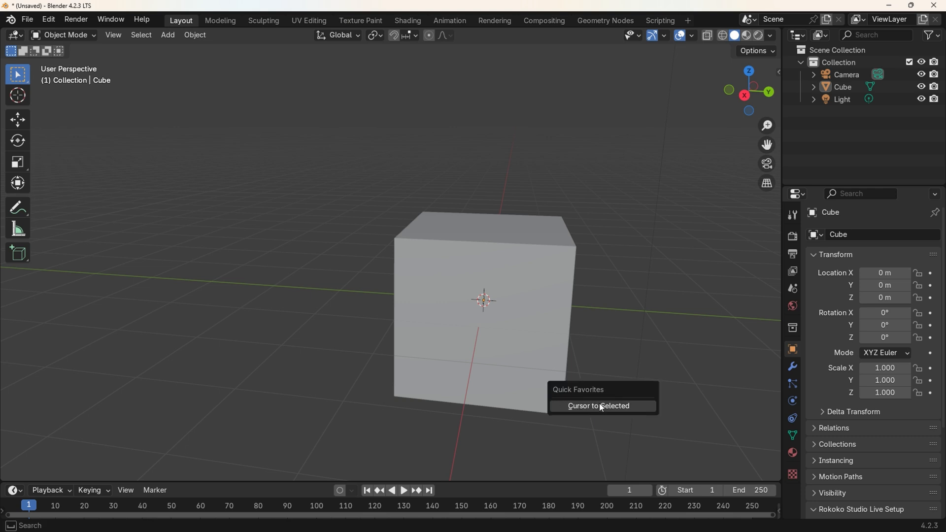
pyautogui.click(597, 405)
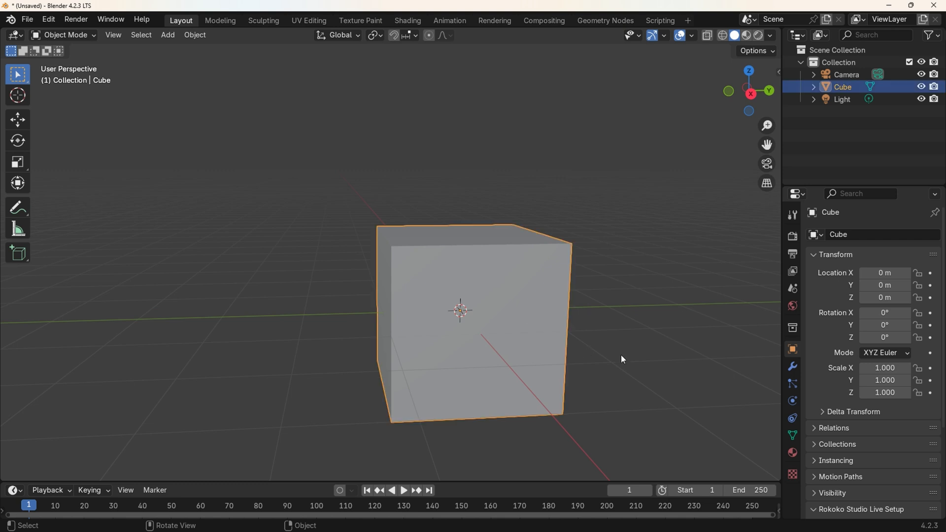
# Move the cube up along Z to about 3.54 m, carrying the 3D cursor with it
pyautogui.press('q')
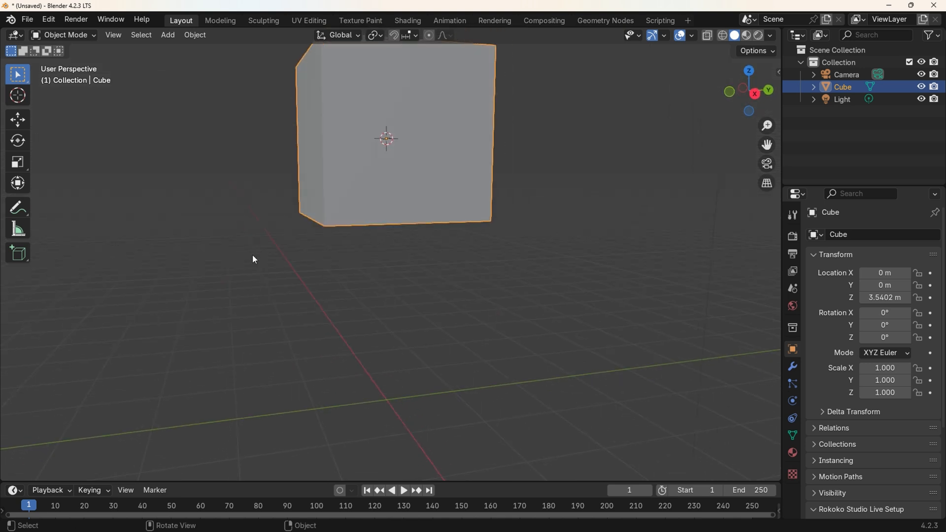
pyautogui.moveTo(233, 78)
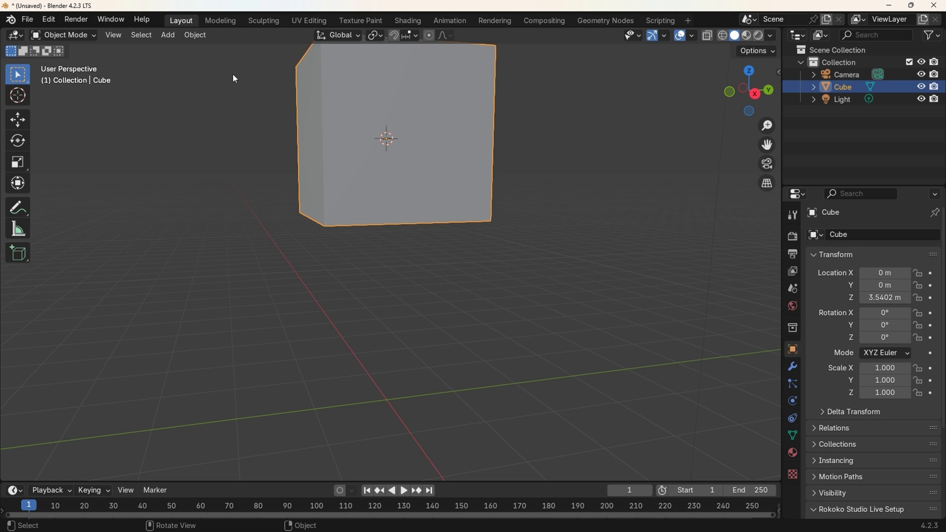
# Add Cursor to World Origin to Quick Favorites and run it so the 3D cursor returns to the origin
pyautogui.click(194, 34)
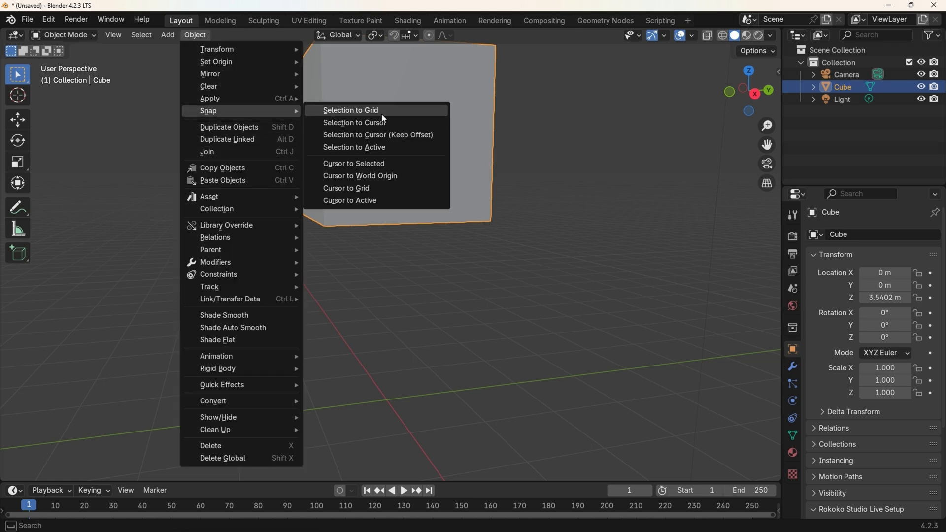
pyautogui.rightClick(359, 175)
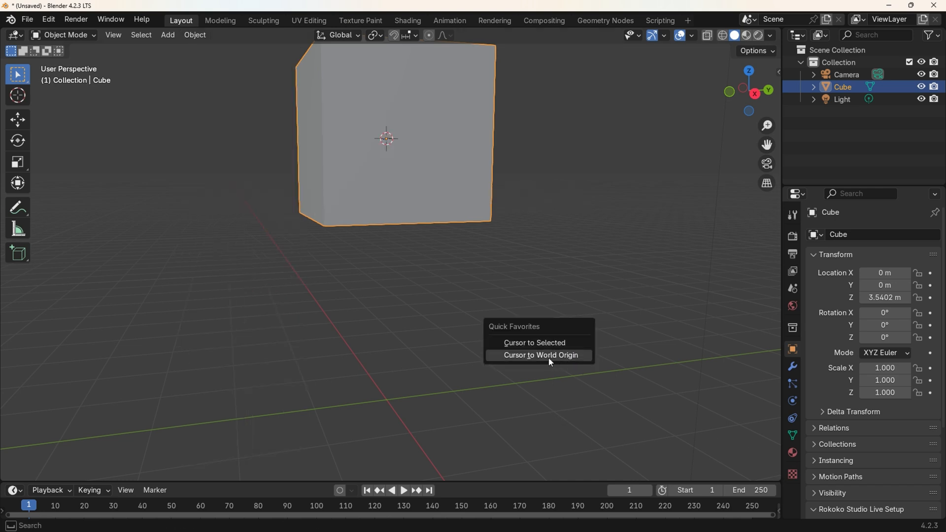
pyautogui.click(540, 355)
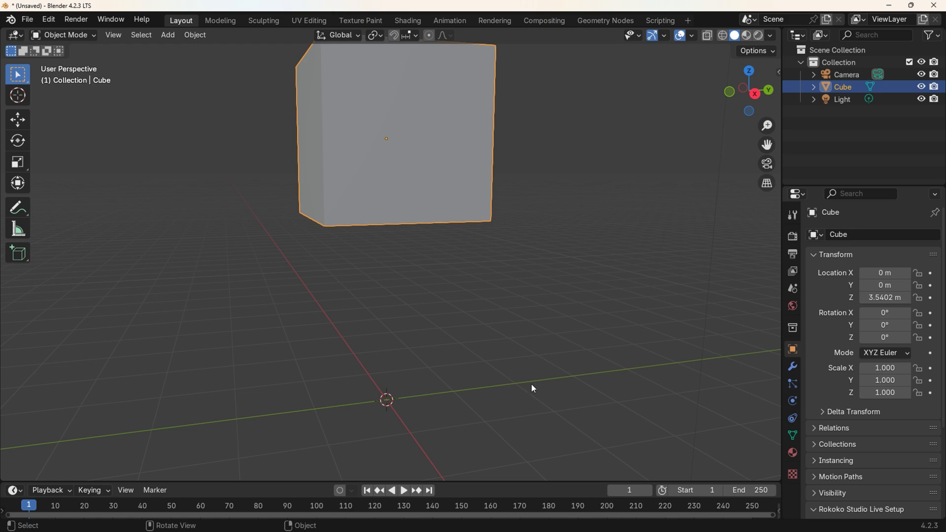
pyautogui.press('q')
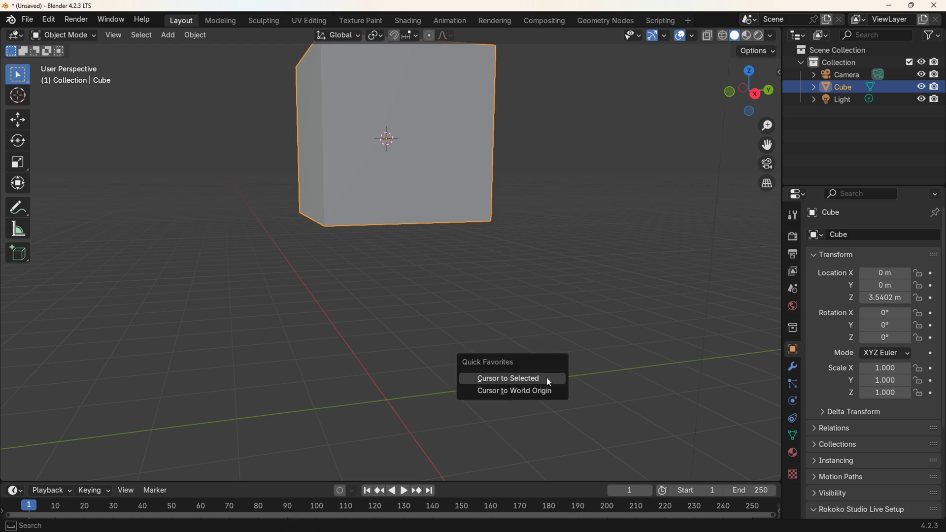
pyautogui.click(507, 378)
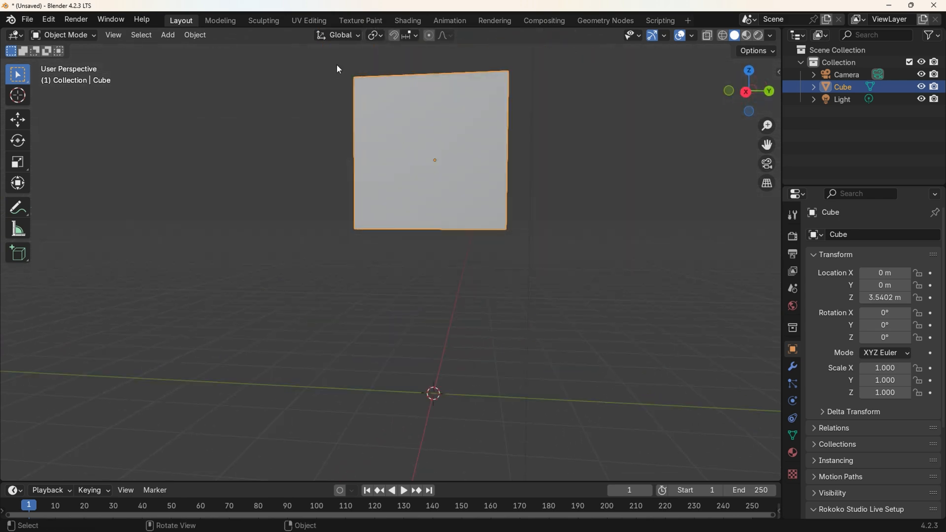
# Add the Add > Mesh > Cube command to the Object Mode Quick Favorites
pyautogui.click(167, 34)
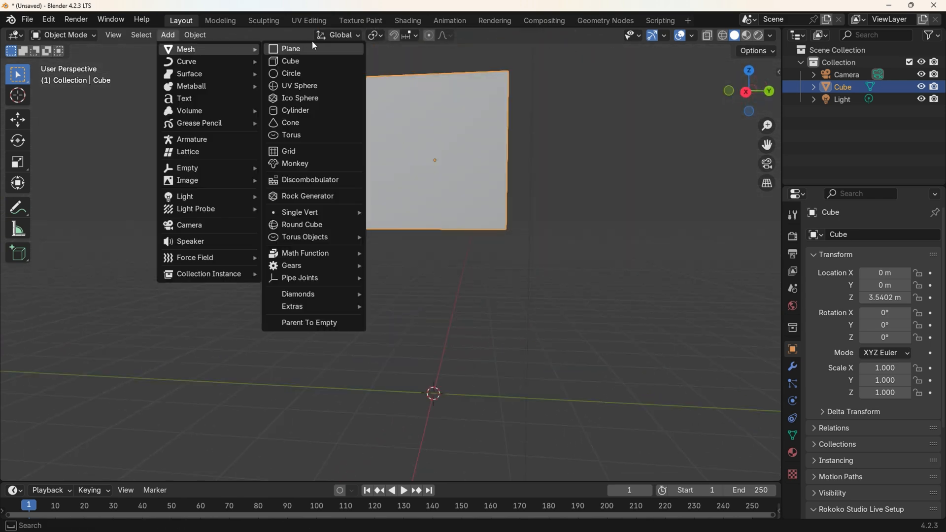
pyautogui.rightClick(290, 60)
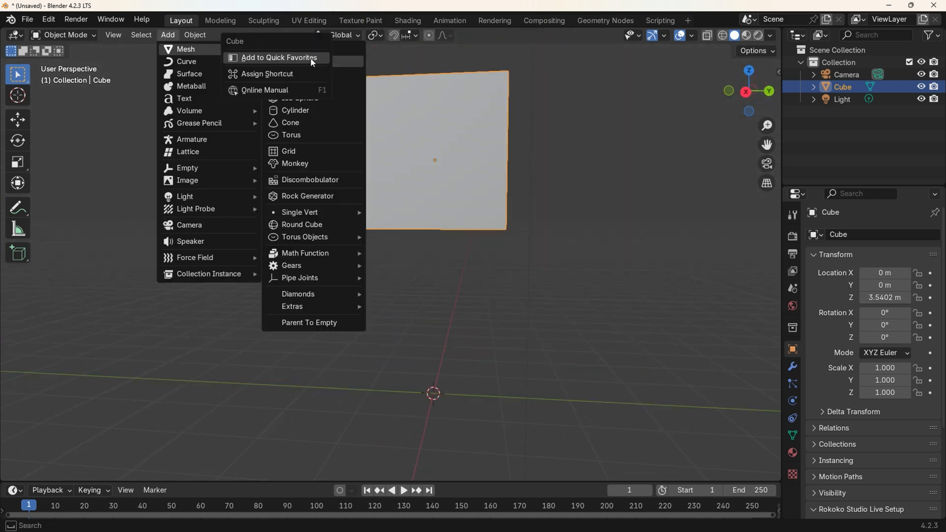
pyautogui.moveTo(237, 62)
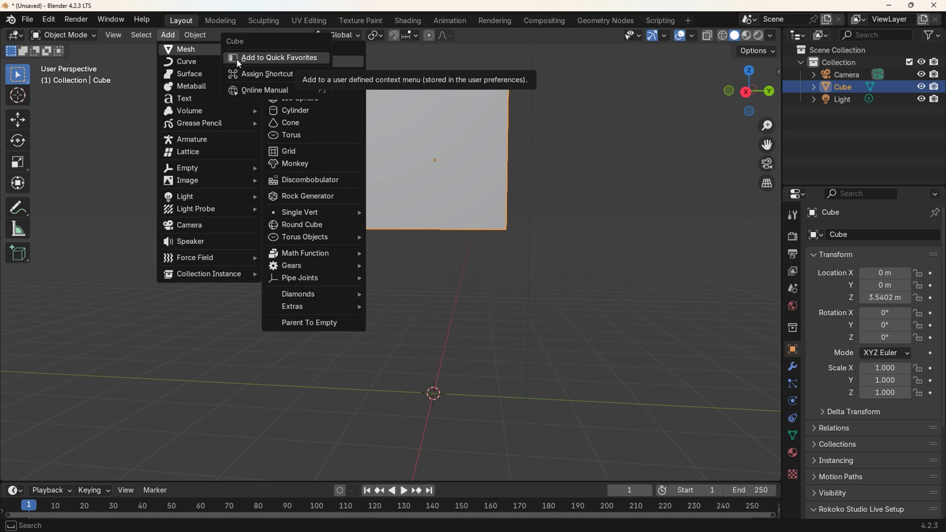
pyautogui.click(278, 57)
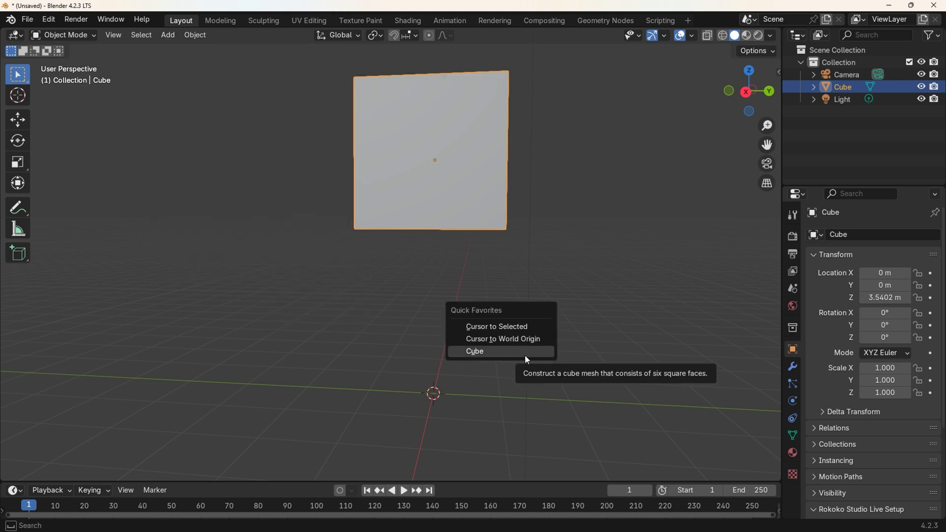
# Add a new cube from Quick Favorites and drop it at a new spot beside the original
pyautogui.click(475, 351)
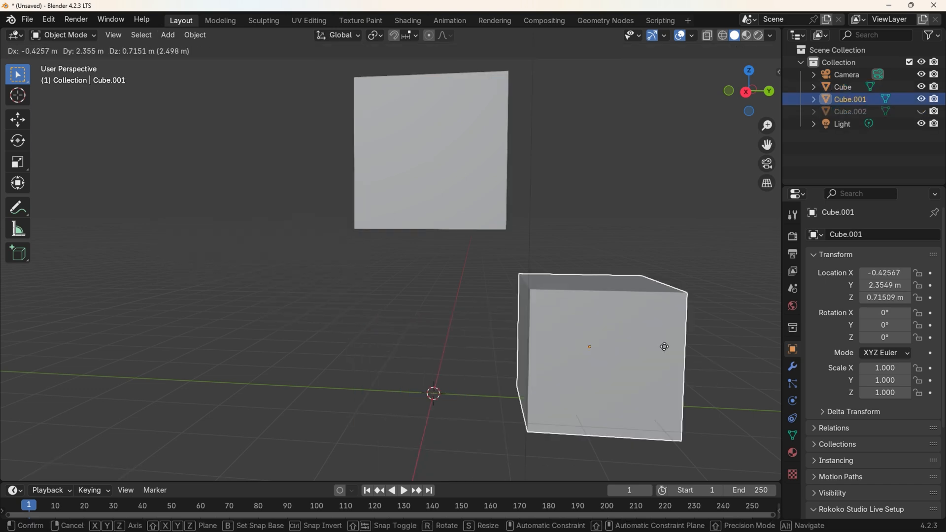
pyautogui.click(422, 371)
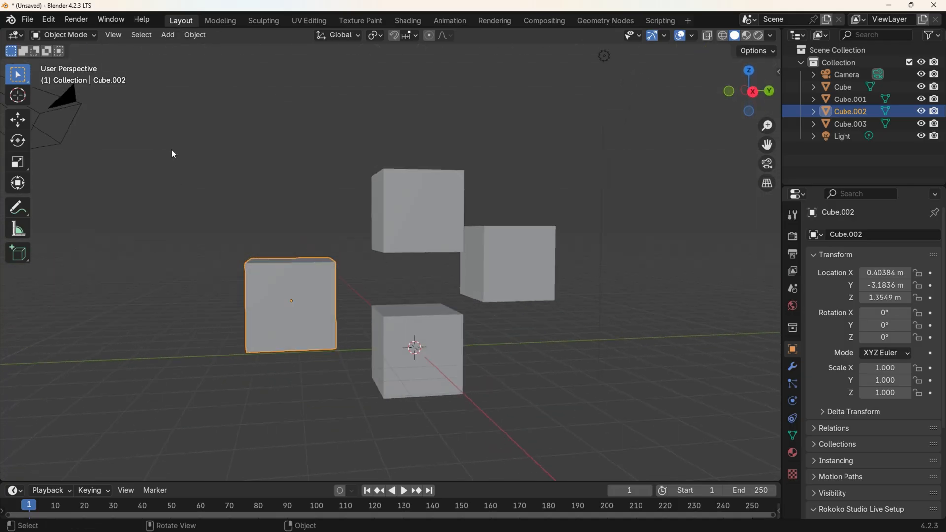
pyautogui.moveTo(339, 88)
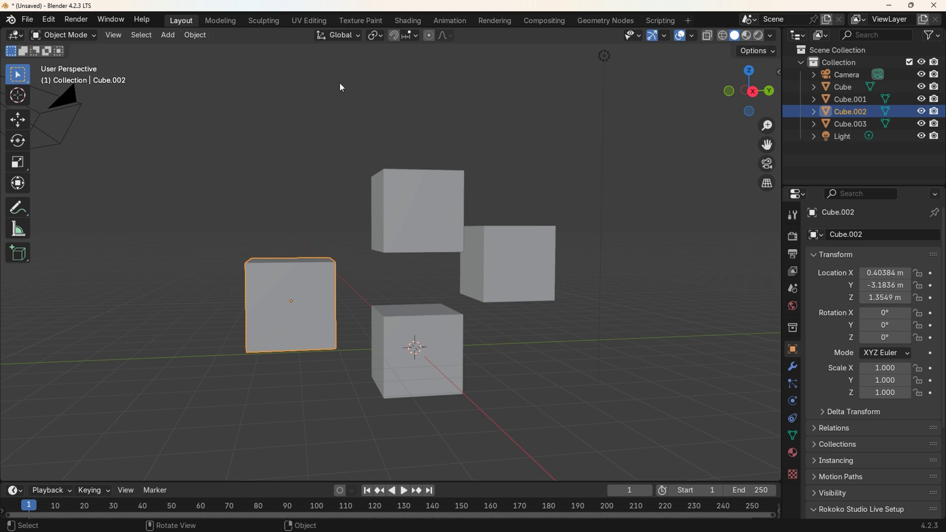
# Enter Edit Mode on Cube.002, deselect everything and browse the Mesh, Vertex and Edge menus toward Mark Seam
pyautogui.press('Tab')
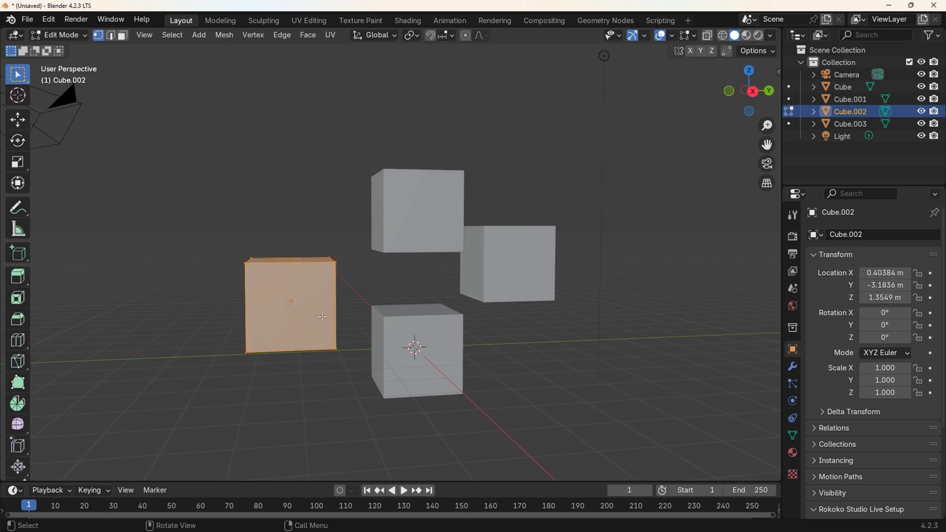
pyautogui.click(207, 144)
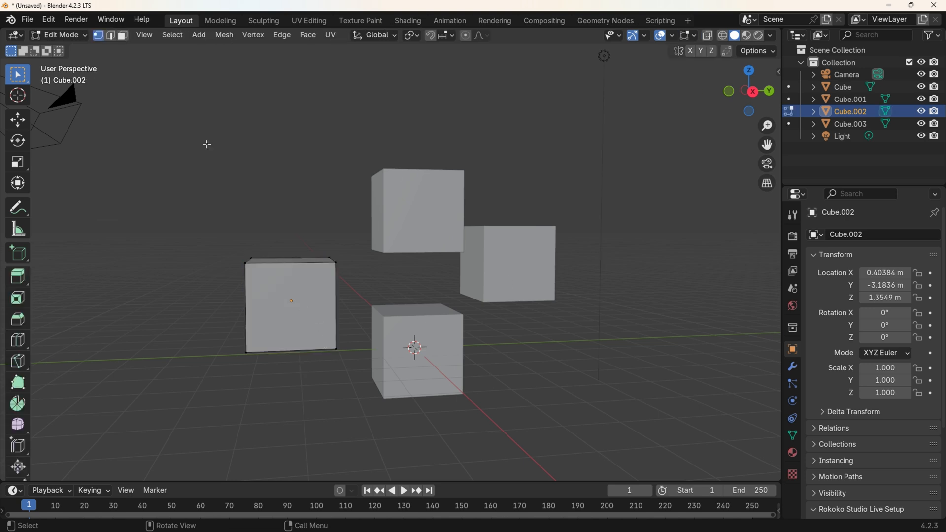
pyautogui.click(223, 34)
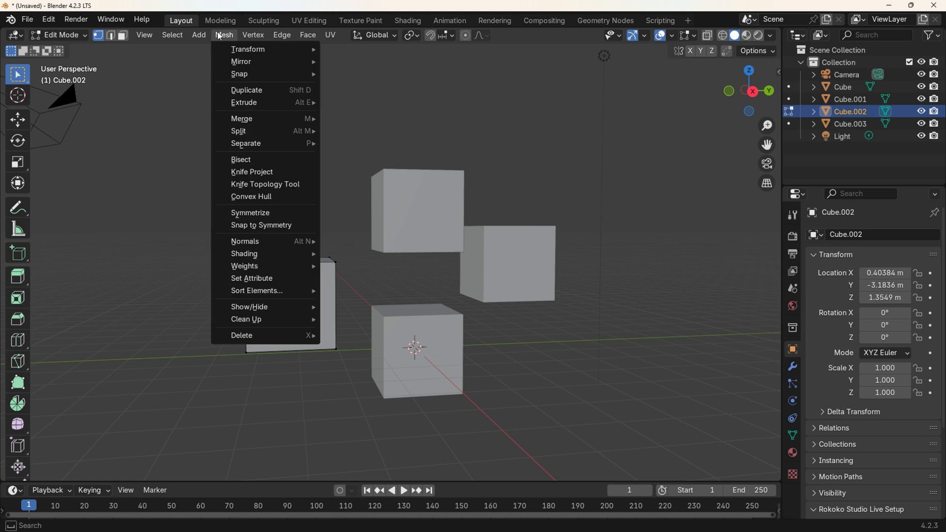
pyautogui.click(253, 35)
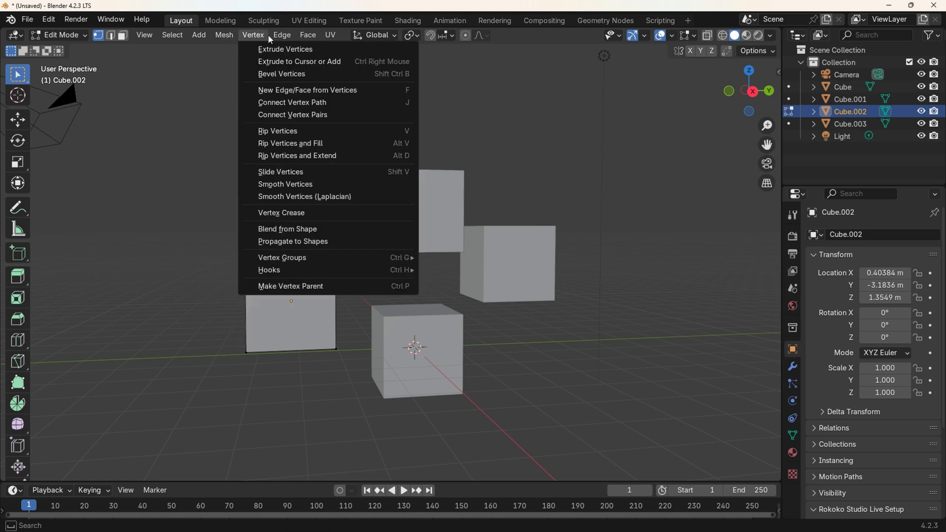
pyautogui.click(281, 35)
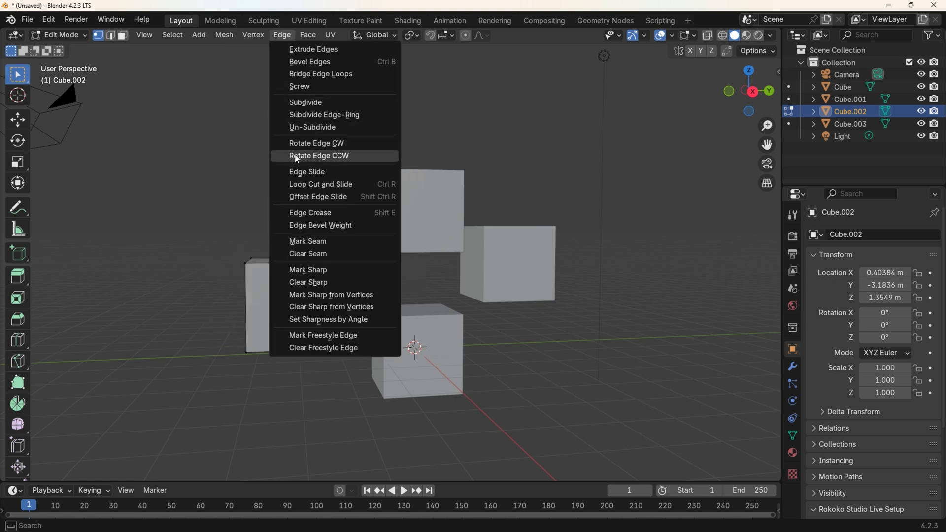
pyautogui.moveTo(321, 184)
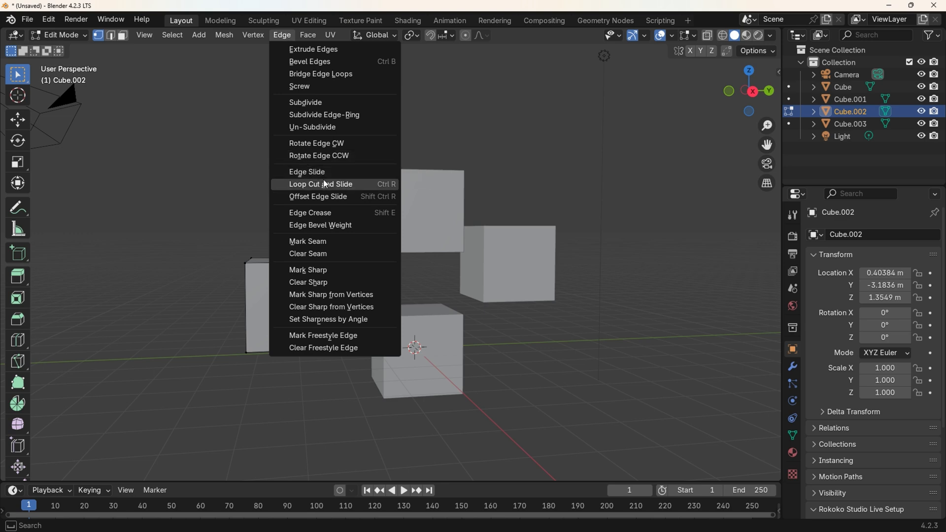
pyautogui.moveTo(338, 247)
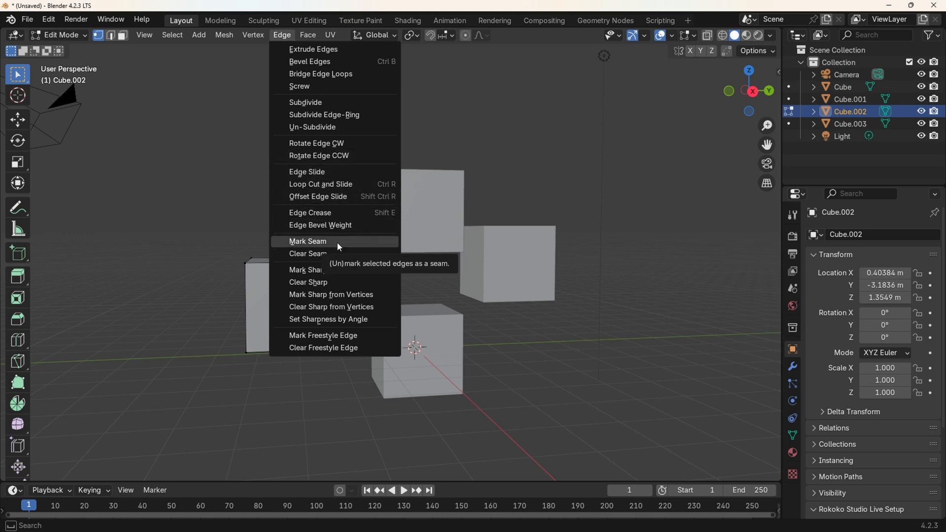
pyautogui.moveTo(306, 244)
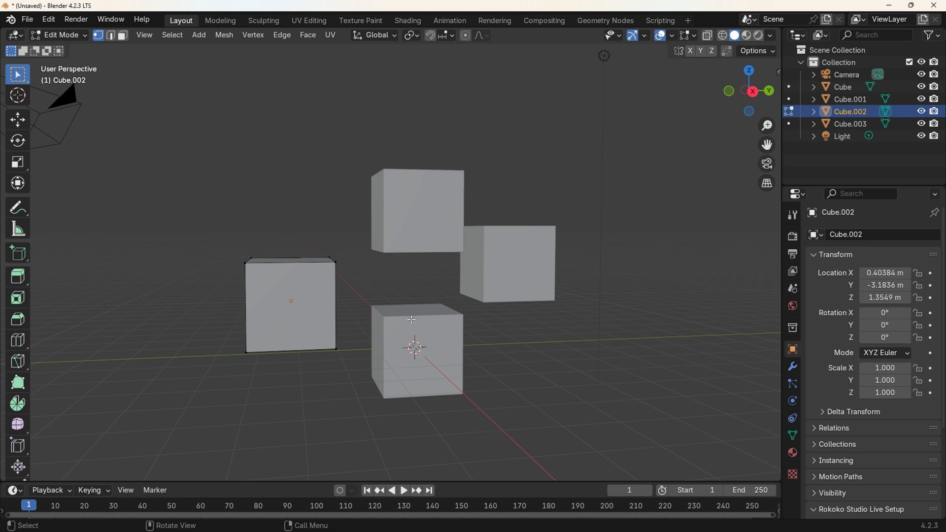
pyautogui.moveTo(421, 312)
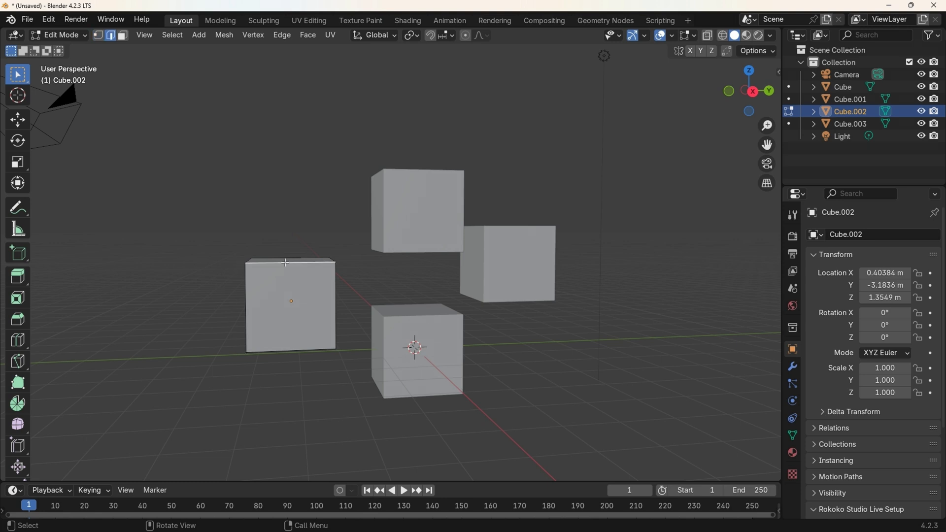
# Mark the selected top edge, then the lower front edge, as UV seams via the Mark Seam quick favourite
pyautogui.press('Q')
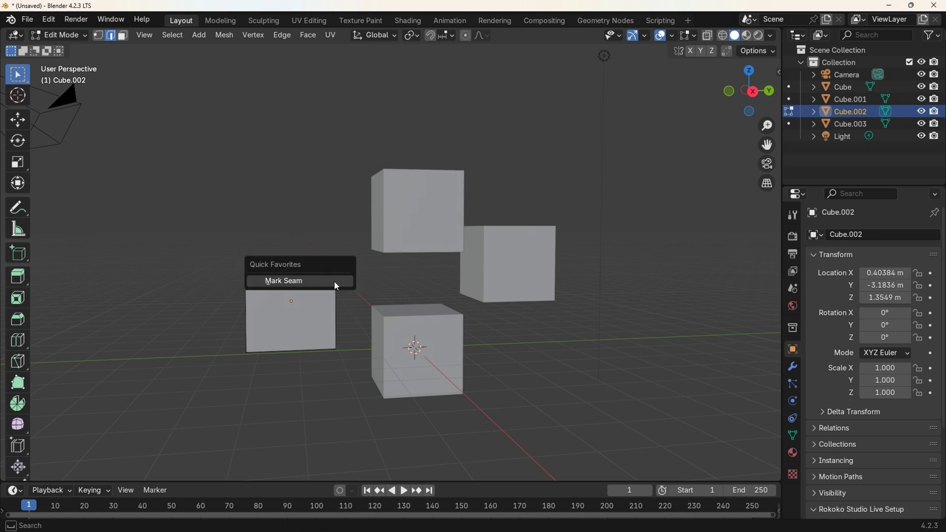
pyautogui.click(283, 280)
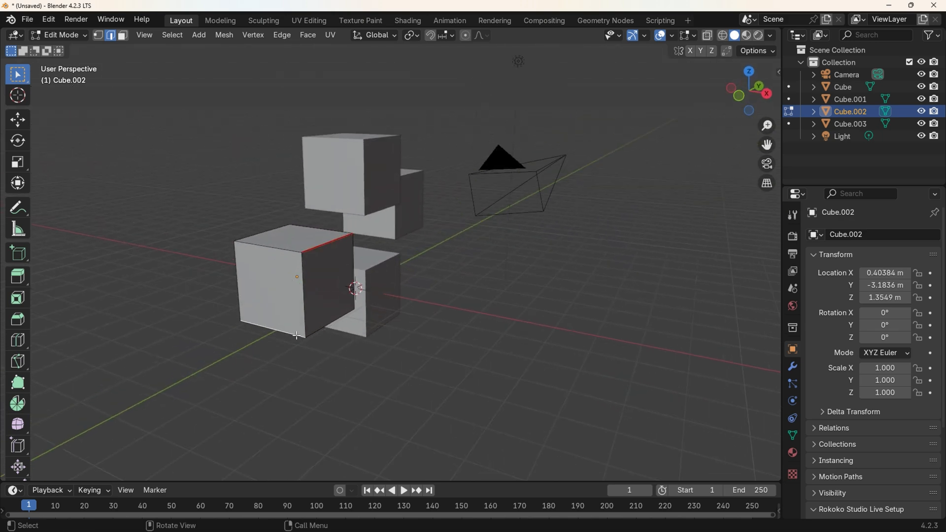
pyautogui.click(296, 335)
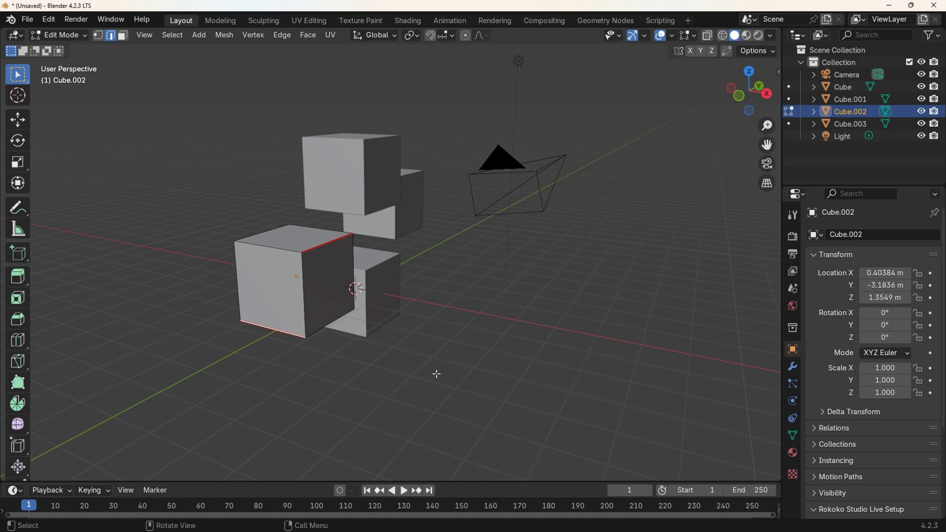
pyautogui.press('q')
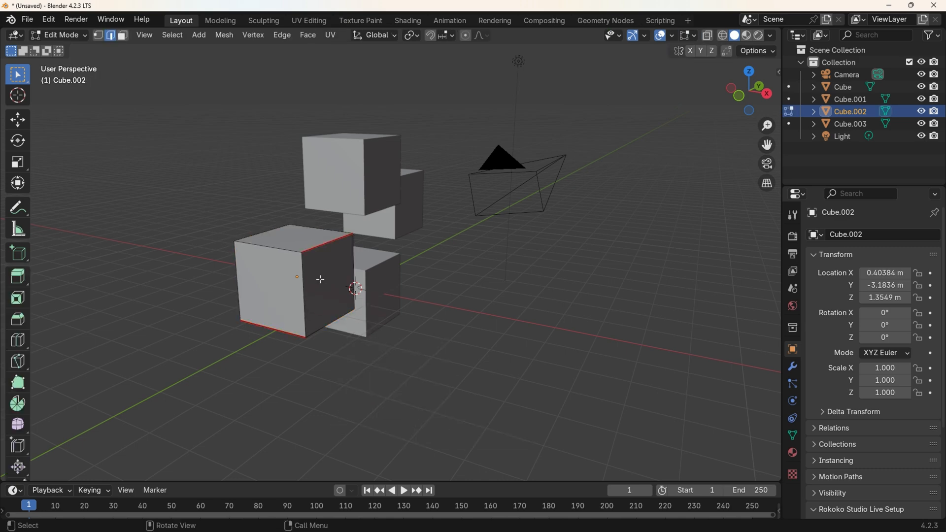
pyautogui.press('q')
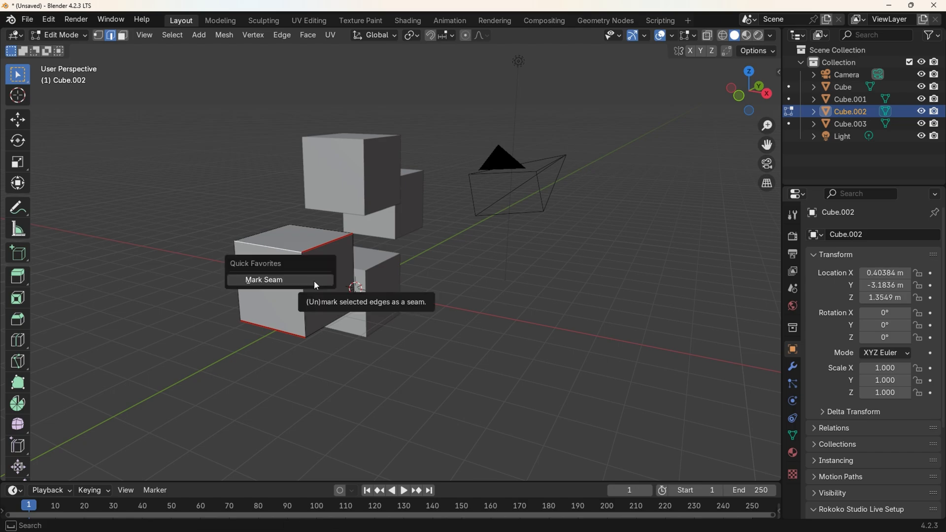